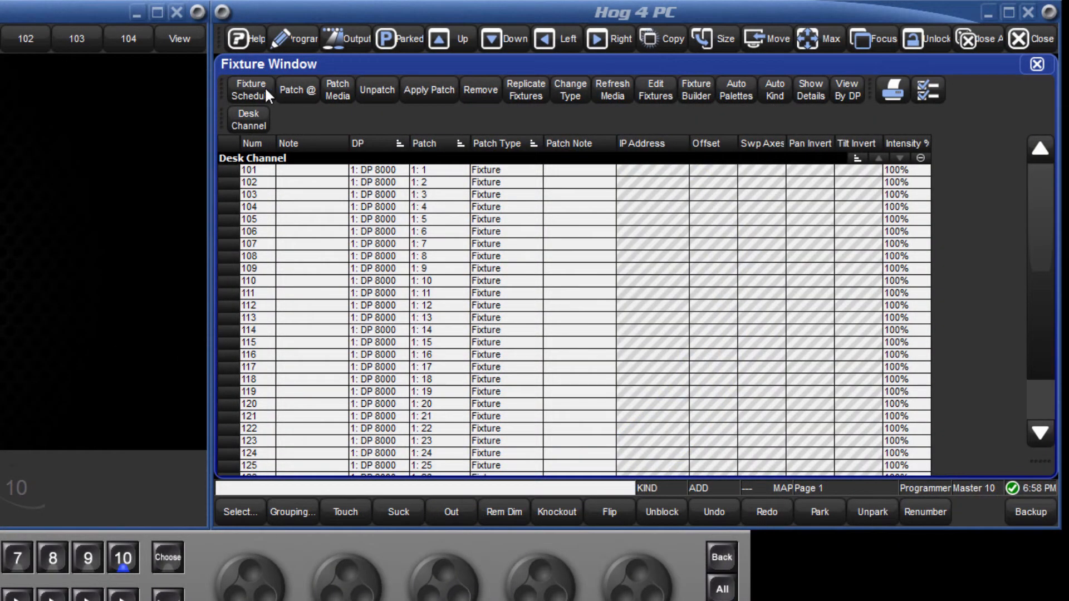
Add 3 High End SHAPESHIFTER fixtures from the Fixture Schedule search 'shapesh'
click(249, 89)
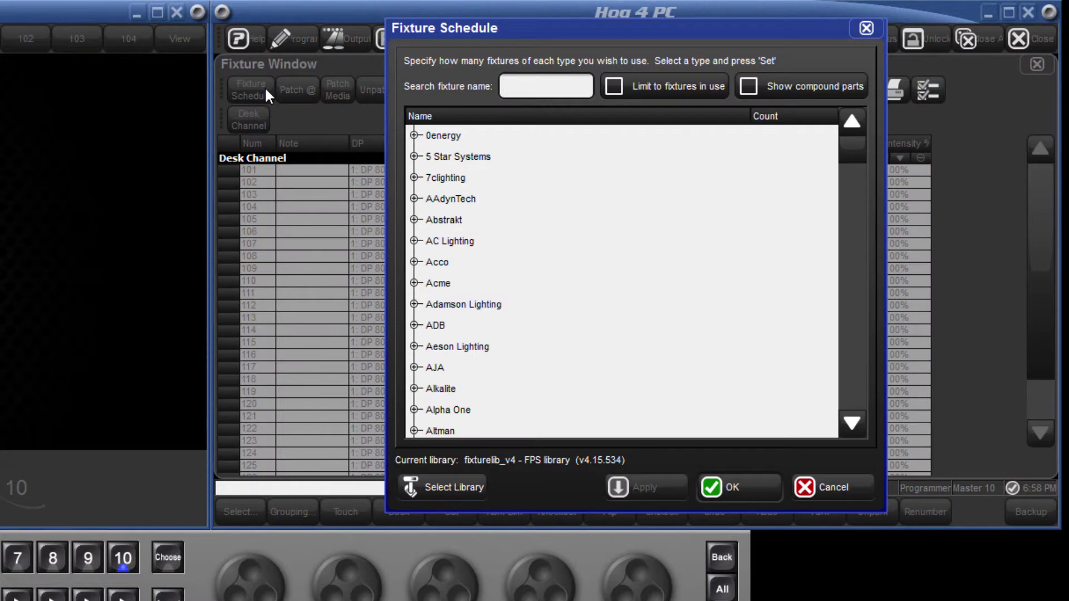
text(shapesh)
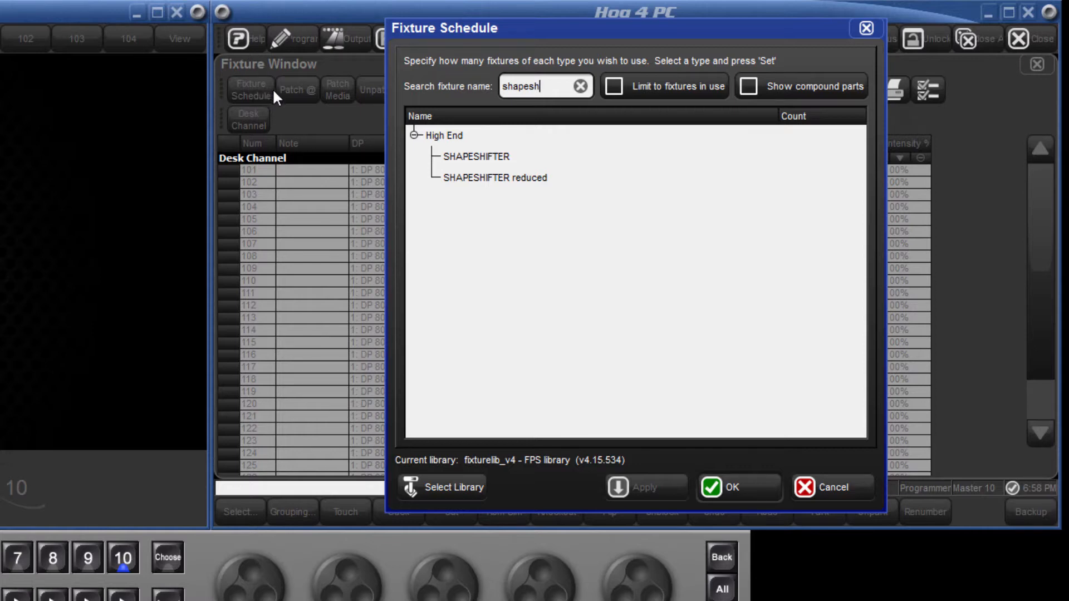
mouse_move(487, 161)
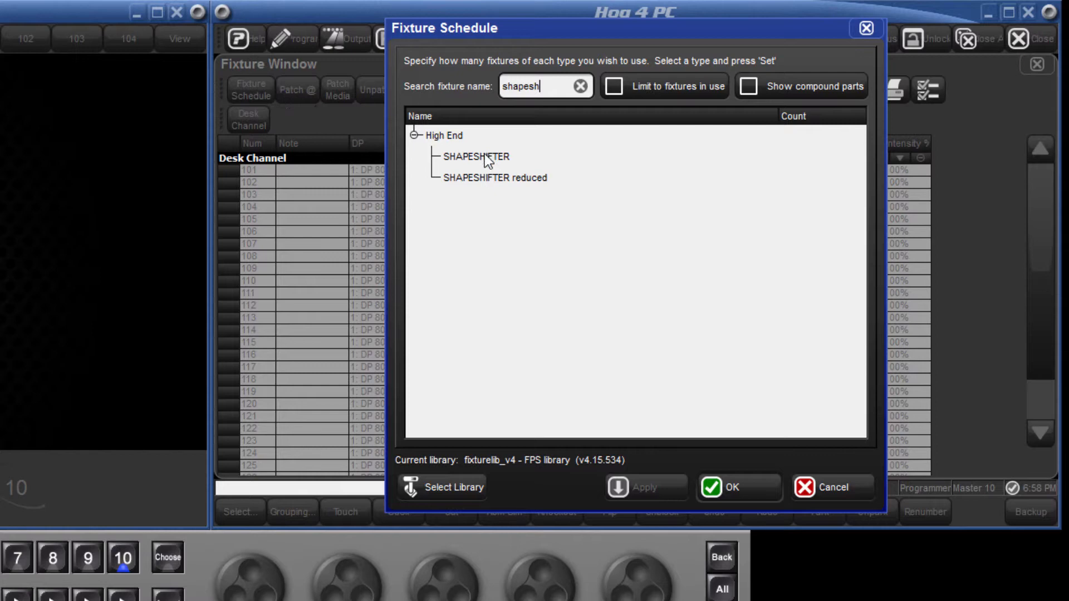
click(474, 156)
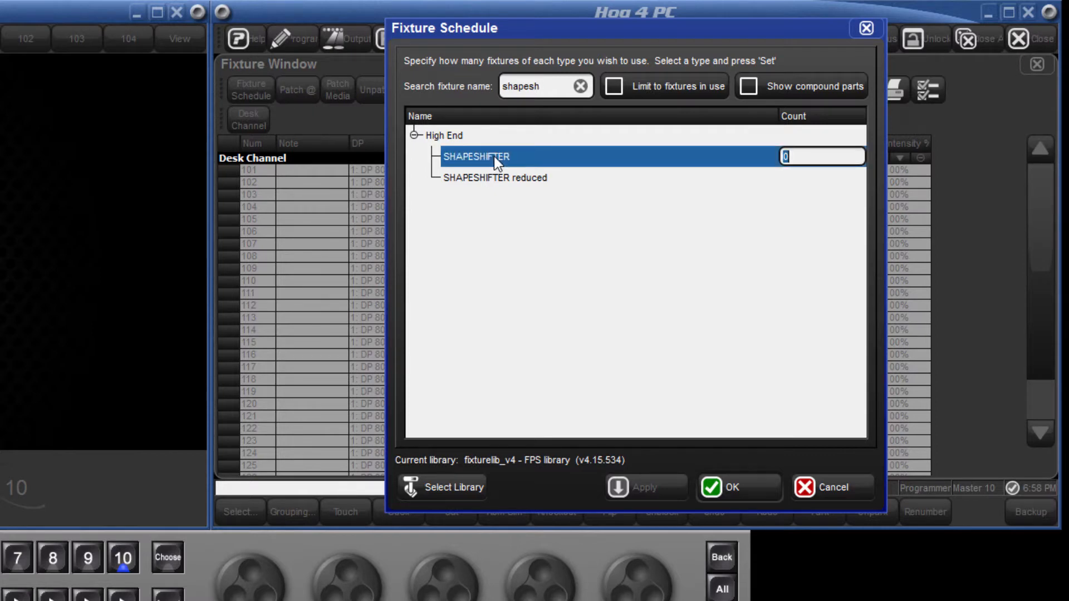
text(3)
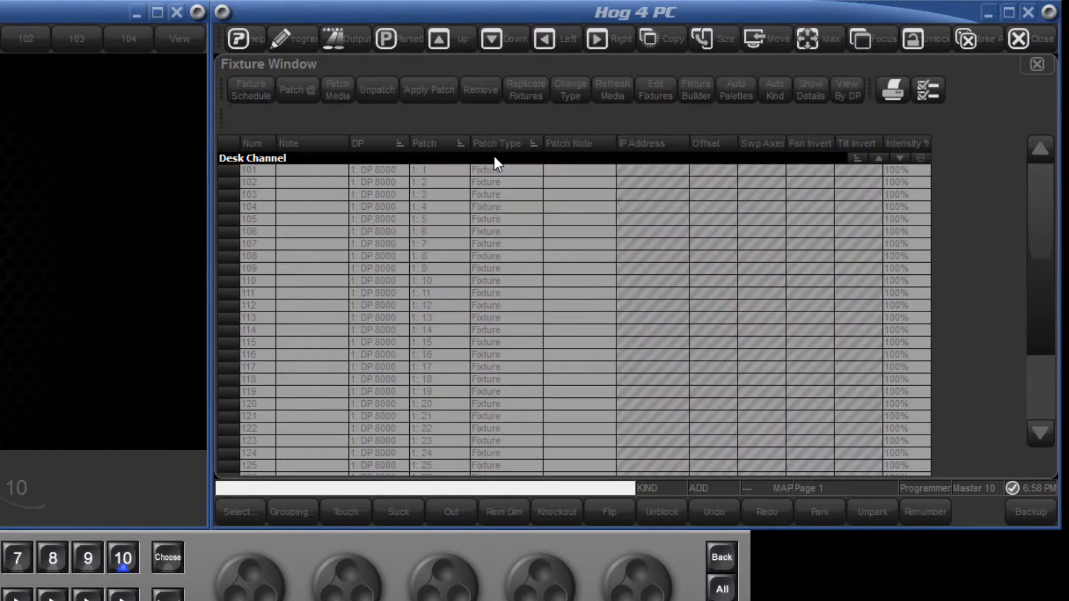
Patch the SHAPESHIFTERs at 1/1/31 (addresses 31, 110, 189) and show their master, static and moving parts
click(297, 89)
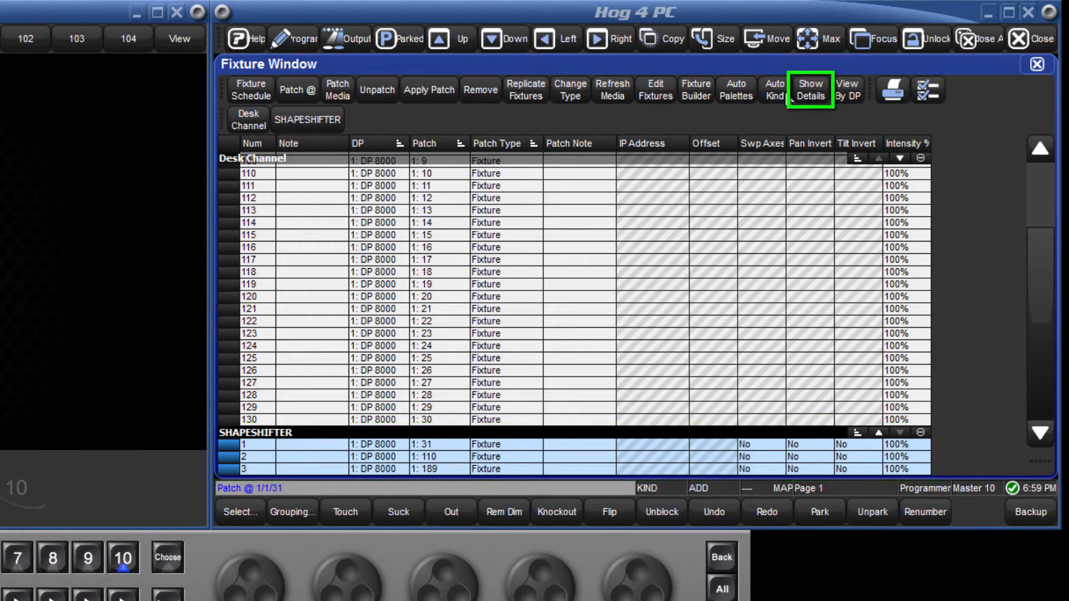
click(811, 89)
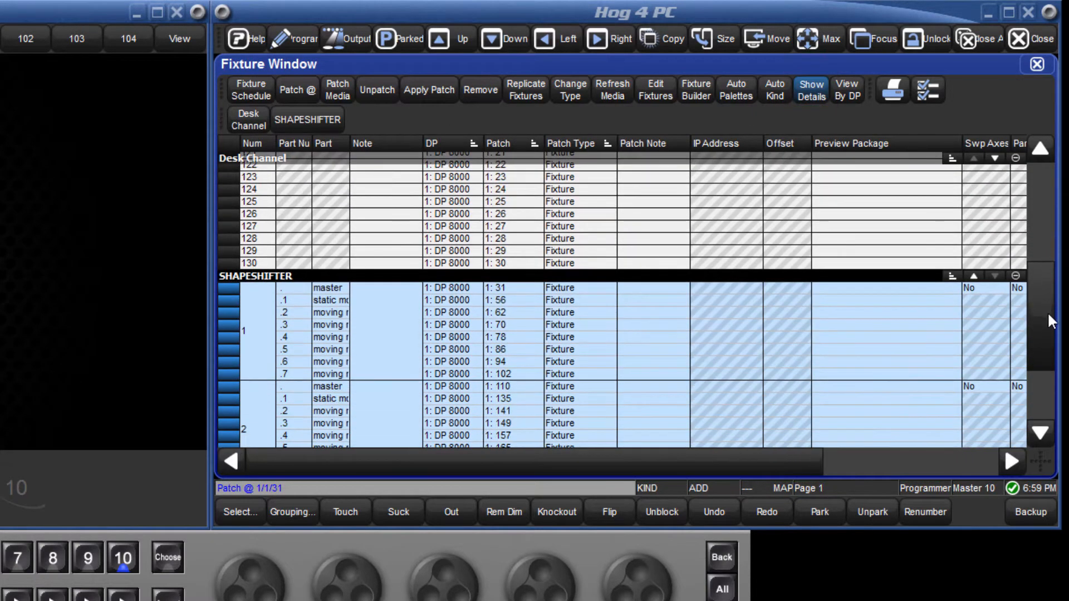
scroll(down, 3)
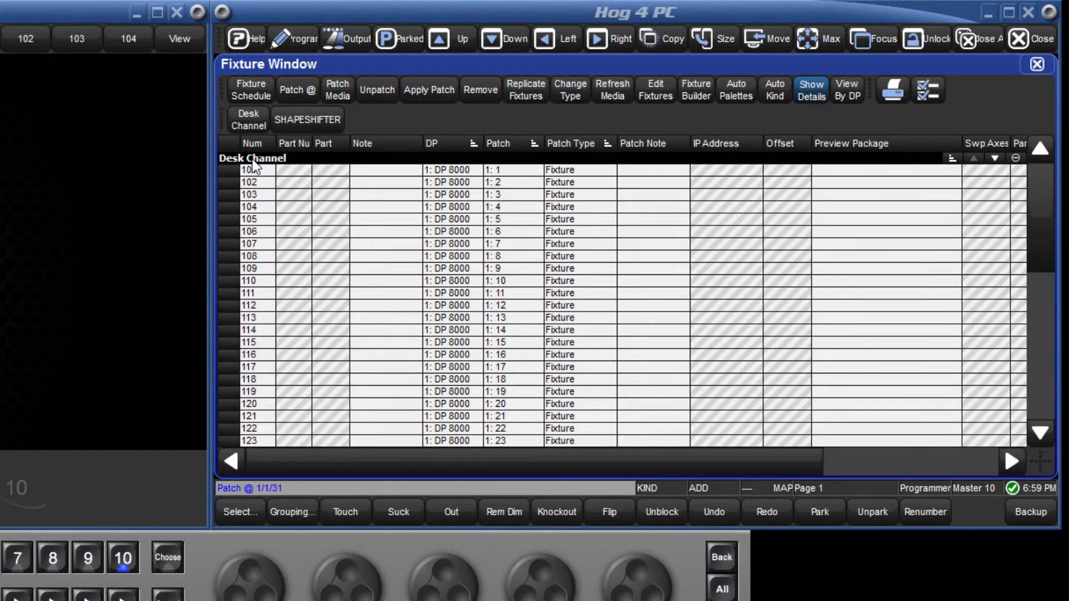
Renumber the Desk Channel column from 11.1/ so channels become 11.1–11.10, 12.1–12.10 and onward
click(251, 169)
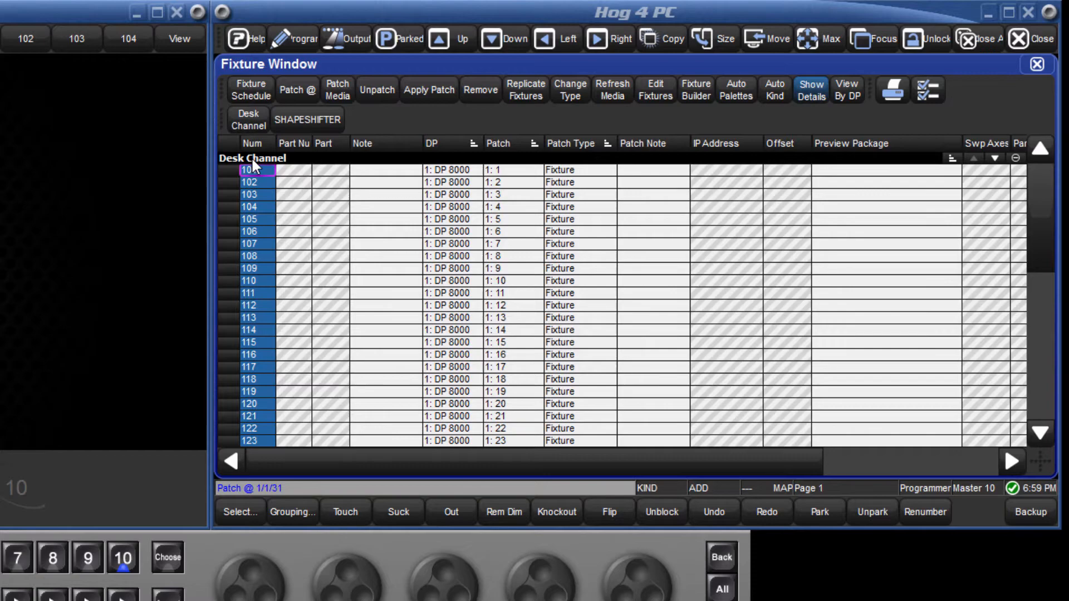
double_click(250, 169)
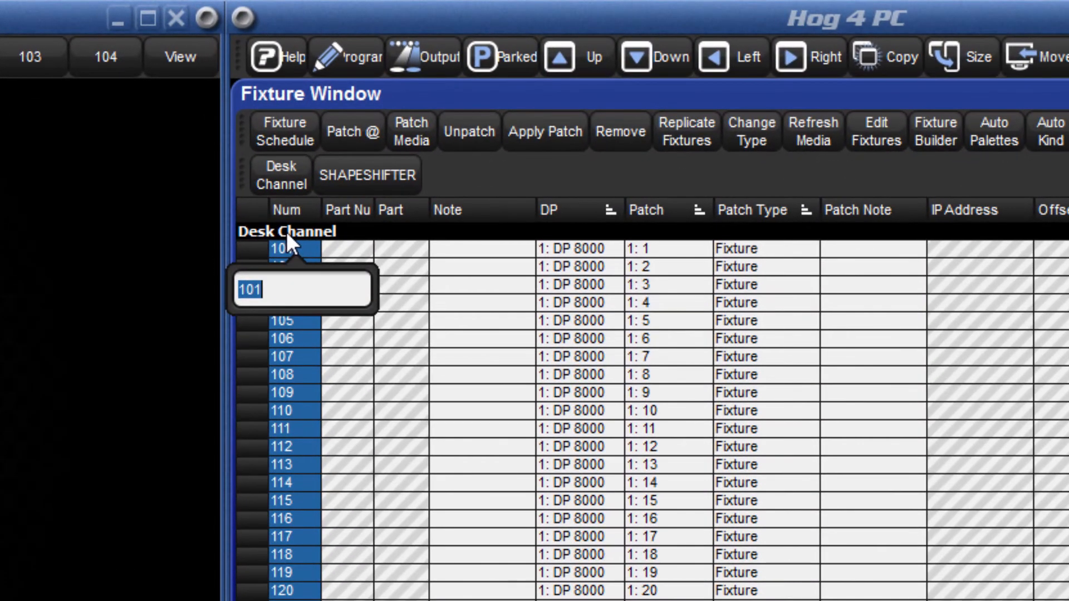
text(1/)
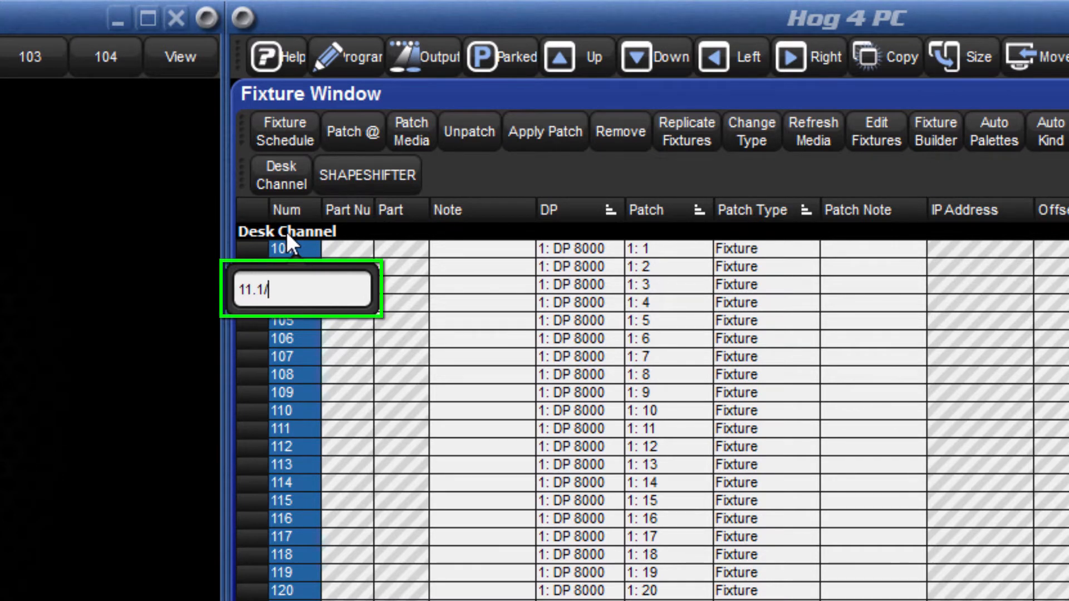
key(Enter)
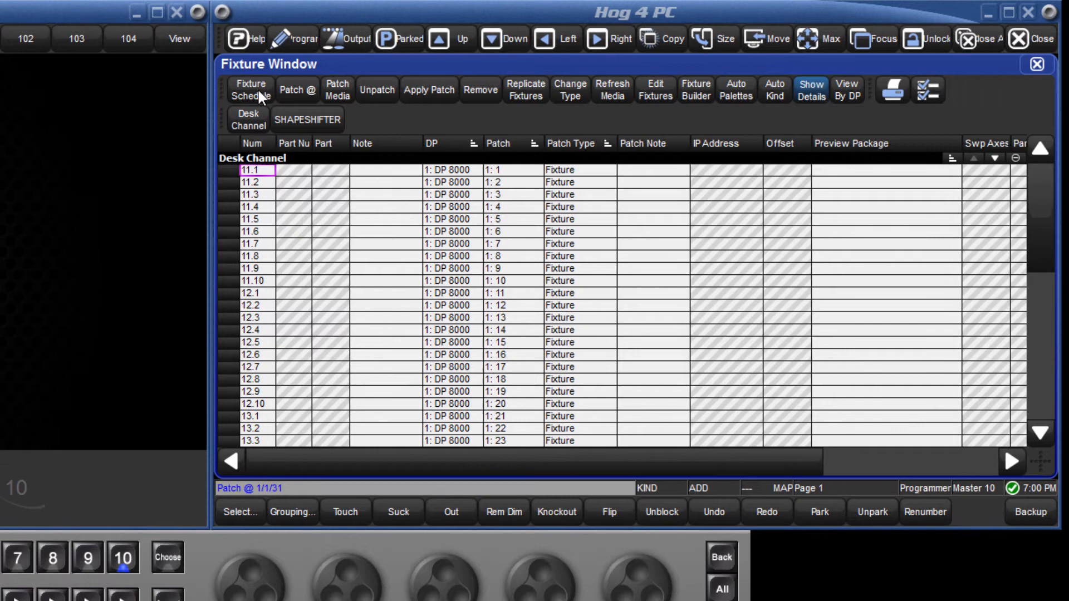
click(251, 89)
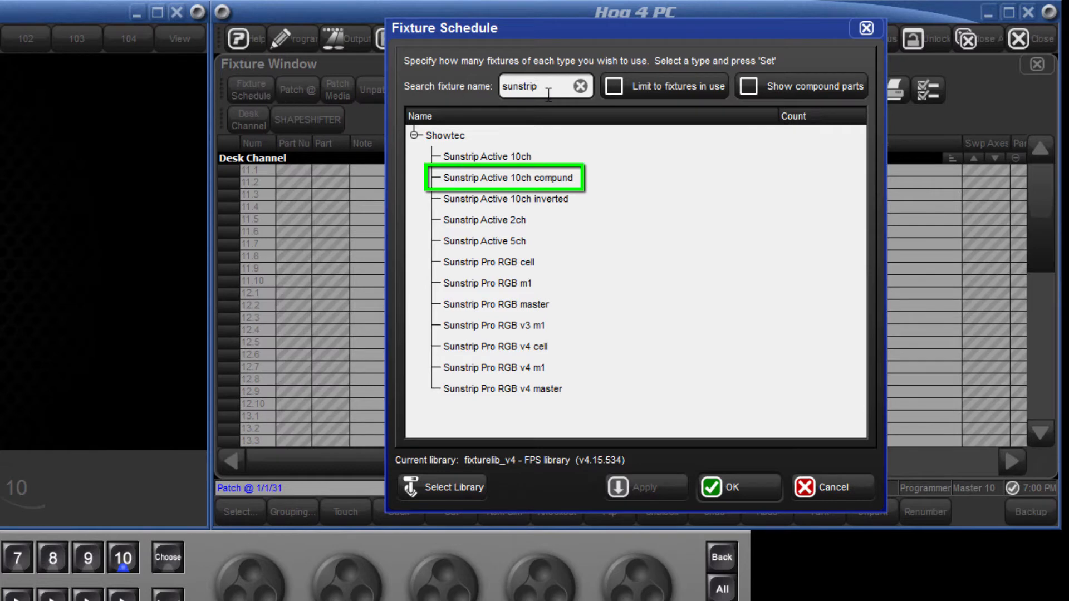
click(740, 487)
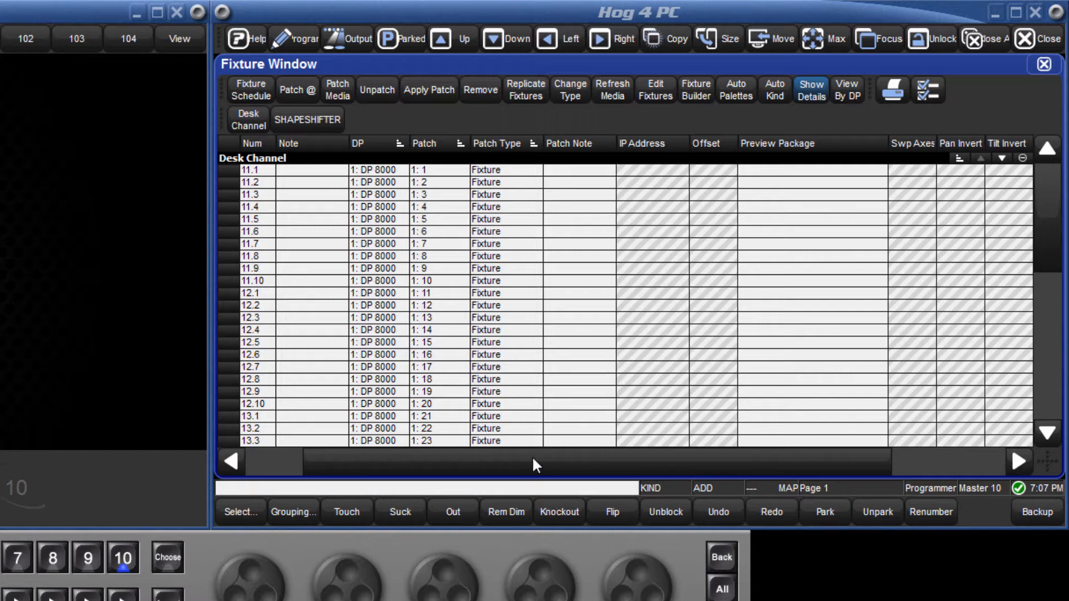
mouse_move(387, 147)
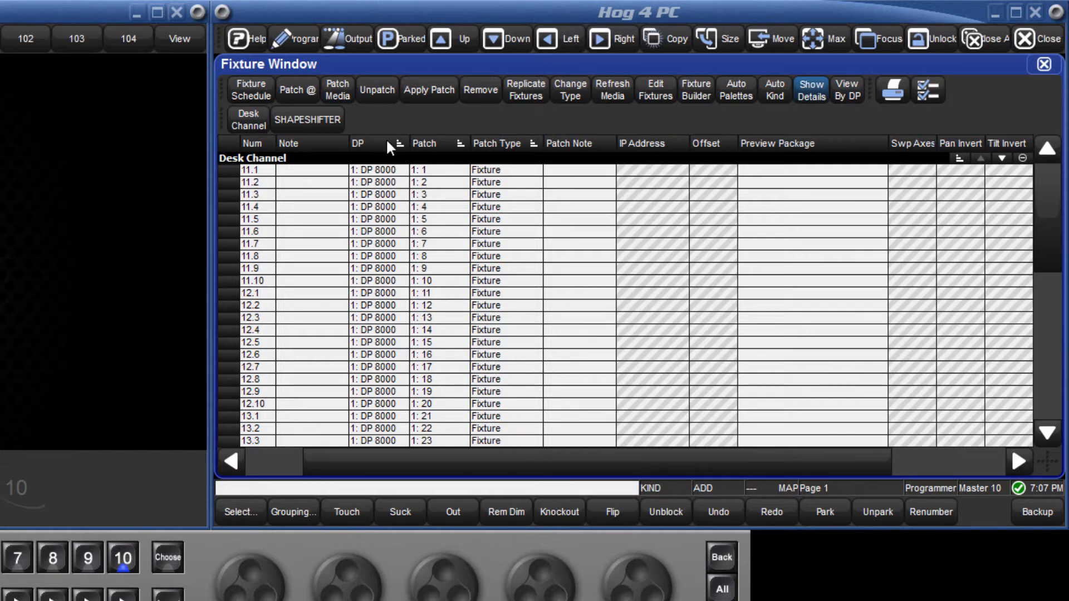
In the Programmer, select SHAPESHIFTER 1 and then its parts via 1.0
click(296, 37)
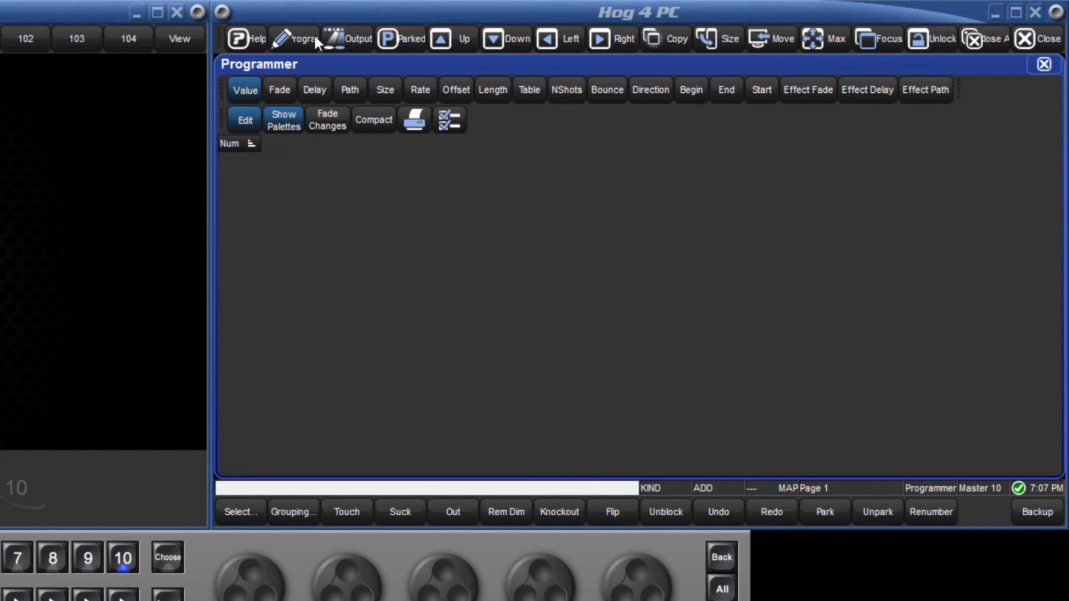
mouse_move(361, 161)
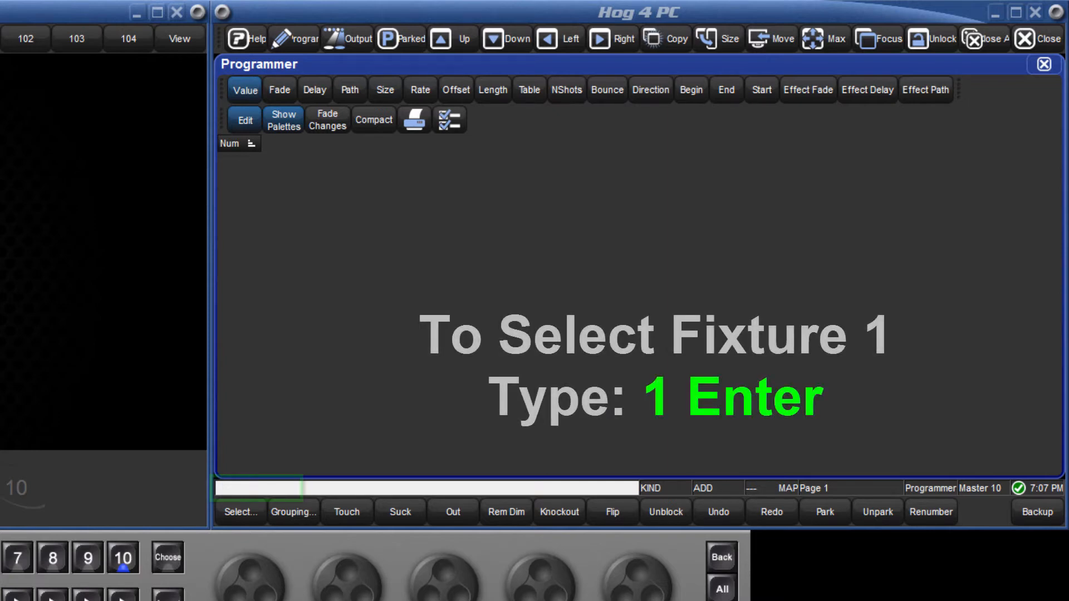
text(1.0)
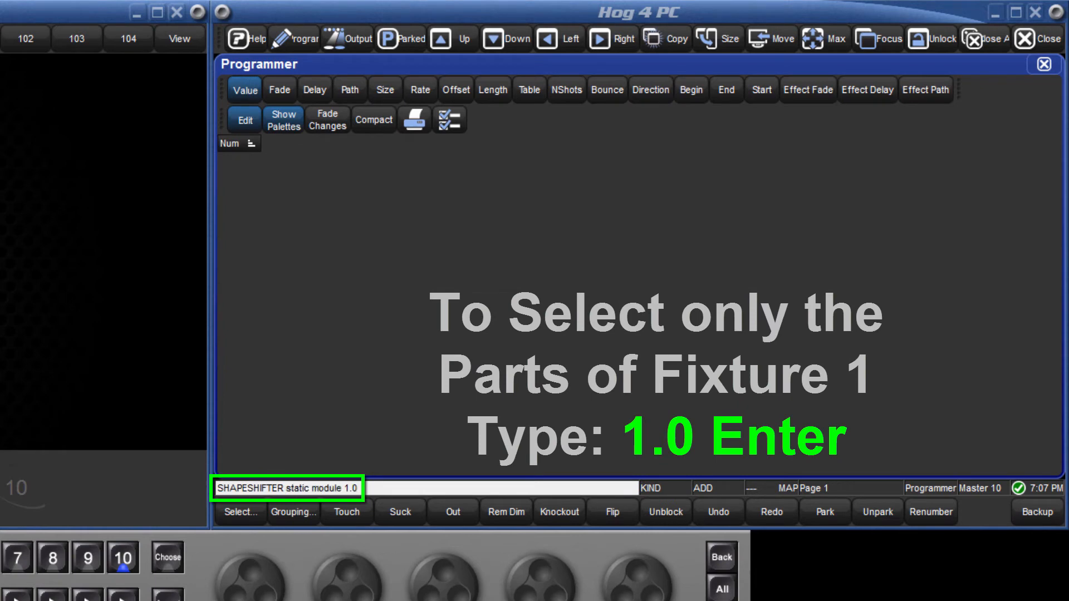
key(Enter)
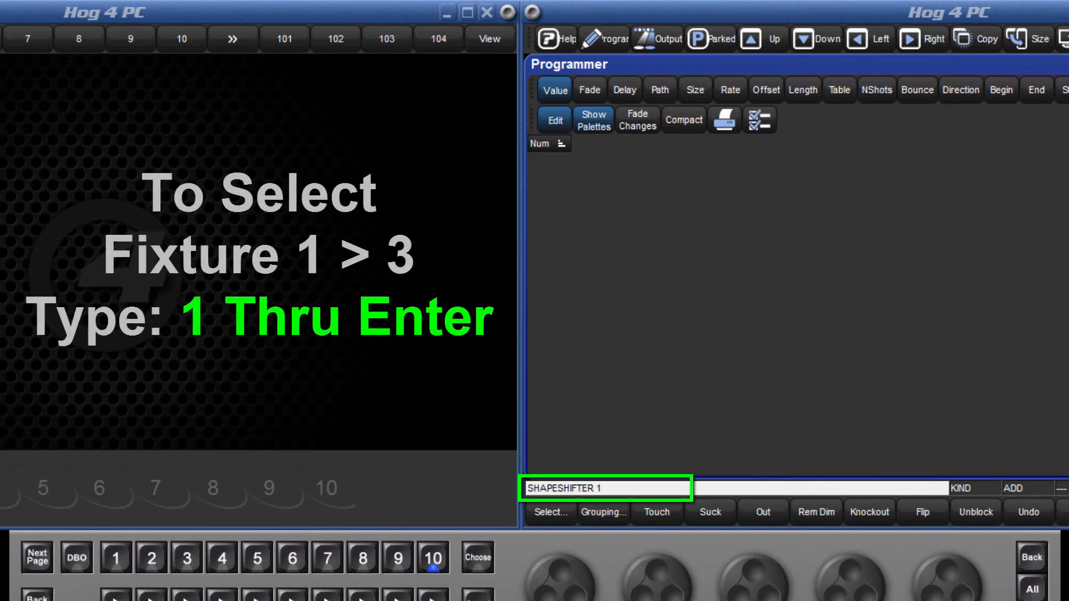
Select SHAPESHIFTER 1 Thru 3 masters, then the moving-module range 1.5 Thru 3.7
text( > Fixtures .)
key(Enter)
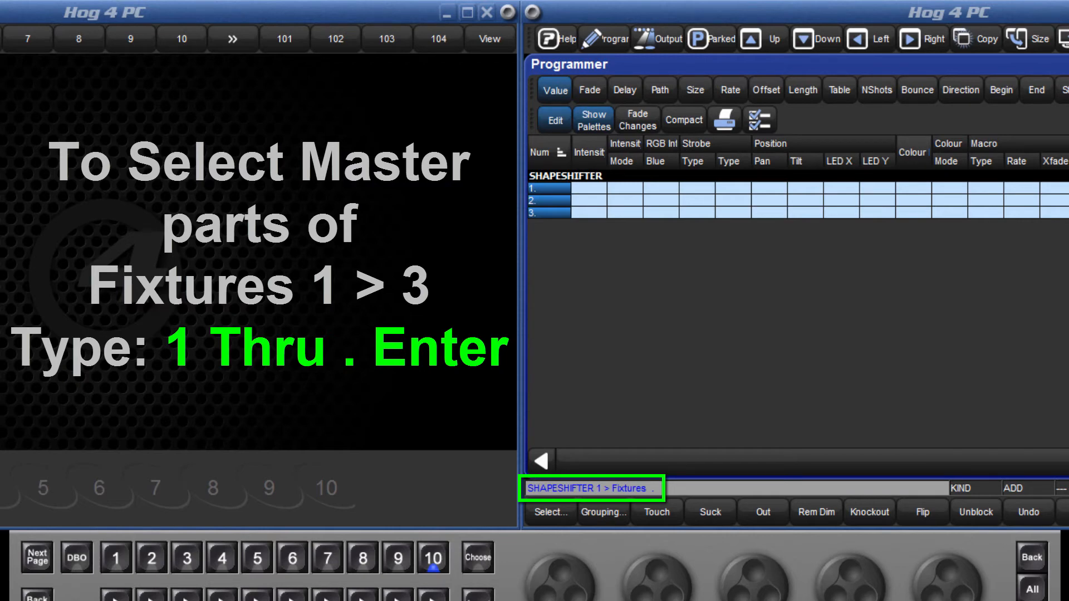
key(enter)
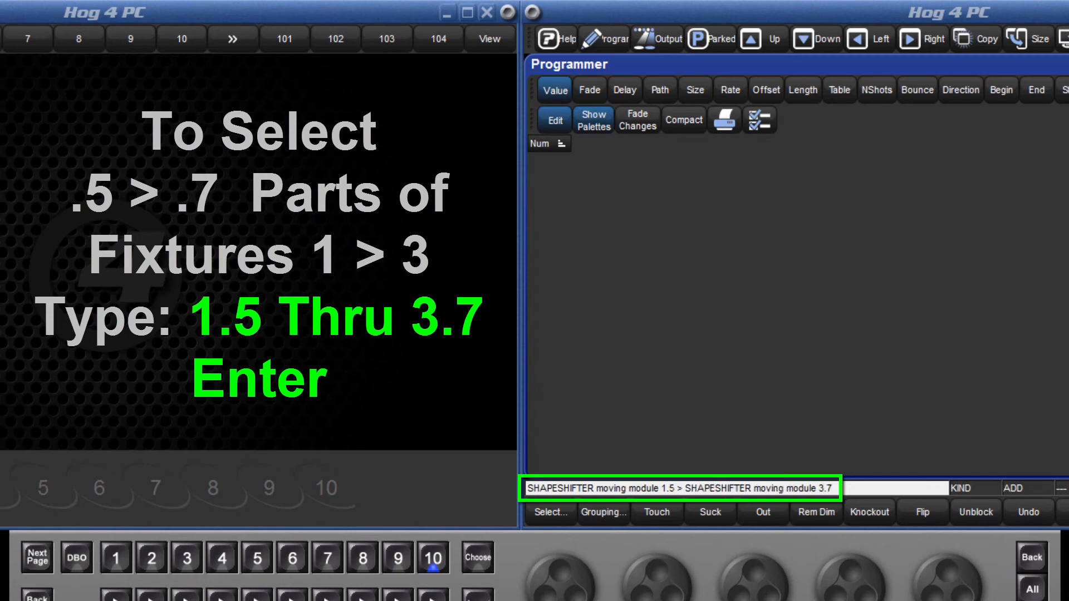
key(Enter)
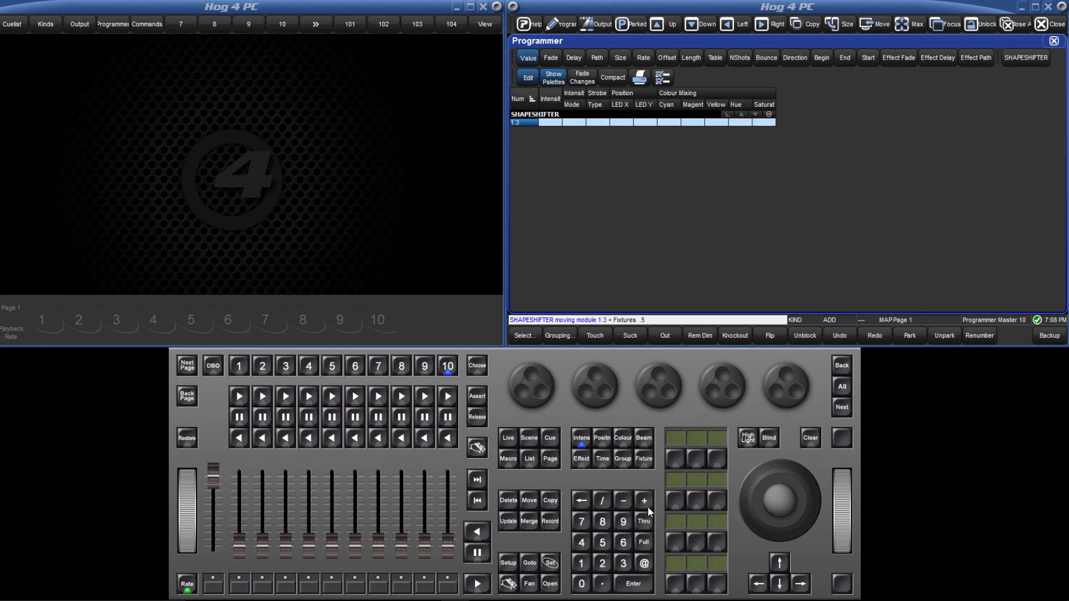
Select moving modules 1.3 + .5 + .7, then return to SHAPESHIFTER master 1 via the Fixture key
click(634, 584)
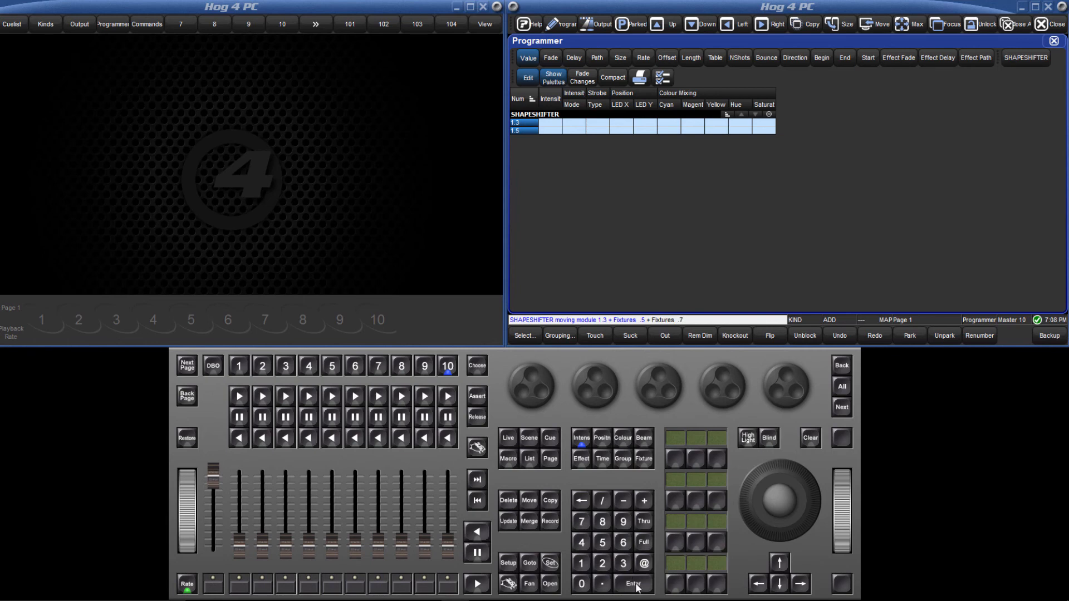
click(633, 583)
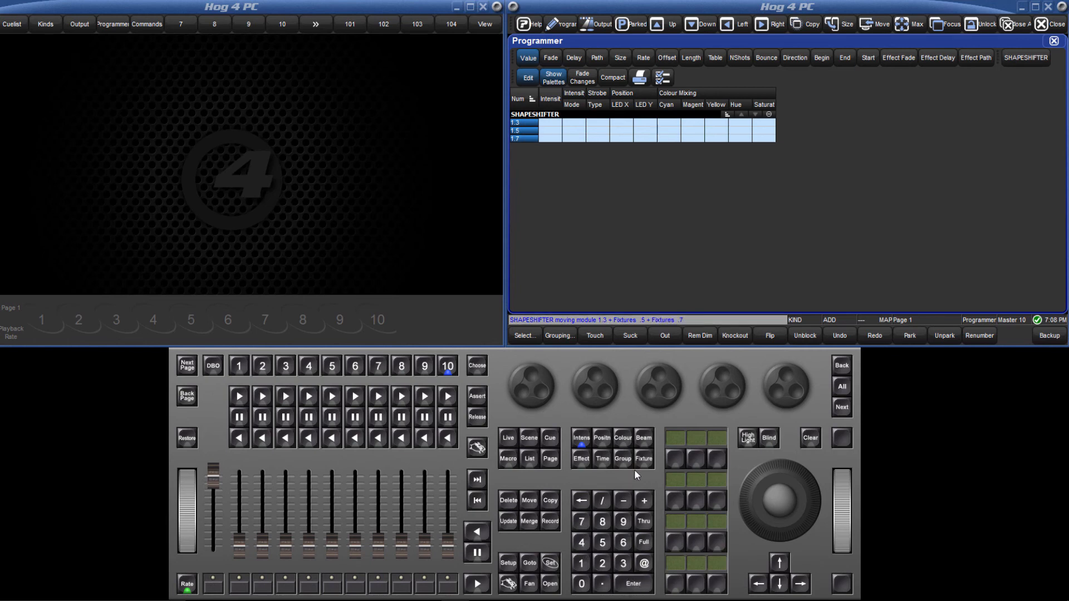
click(643, 459)
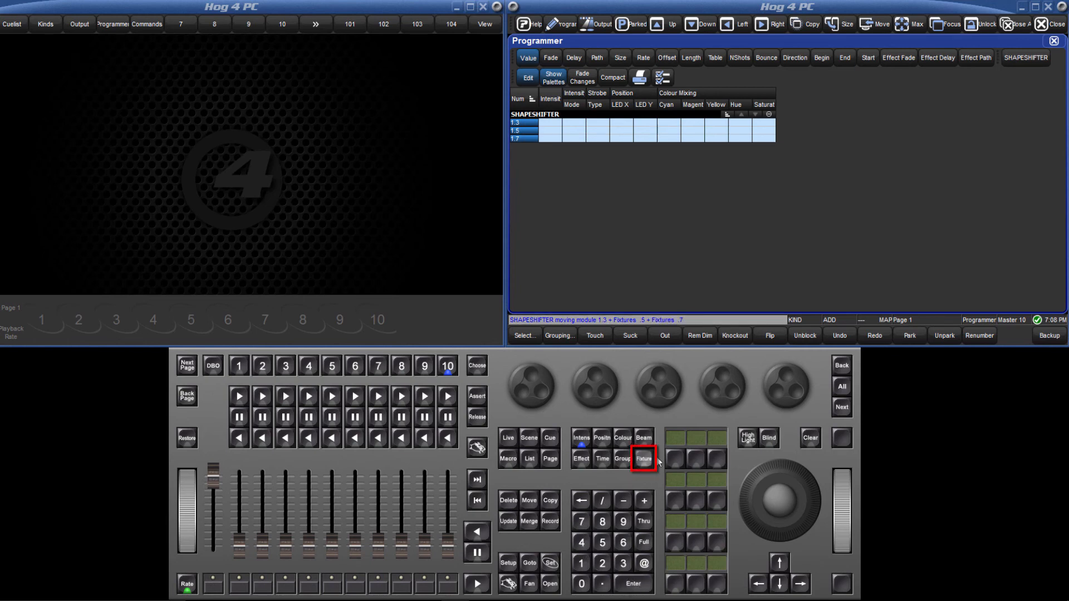
click(842, 406)
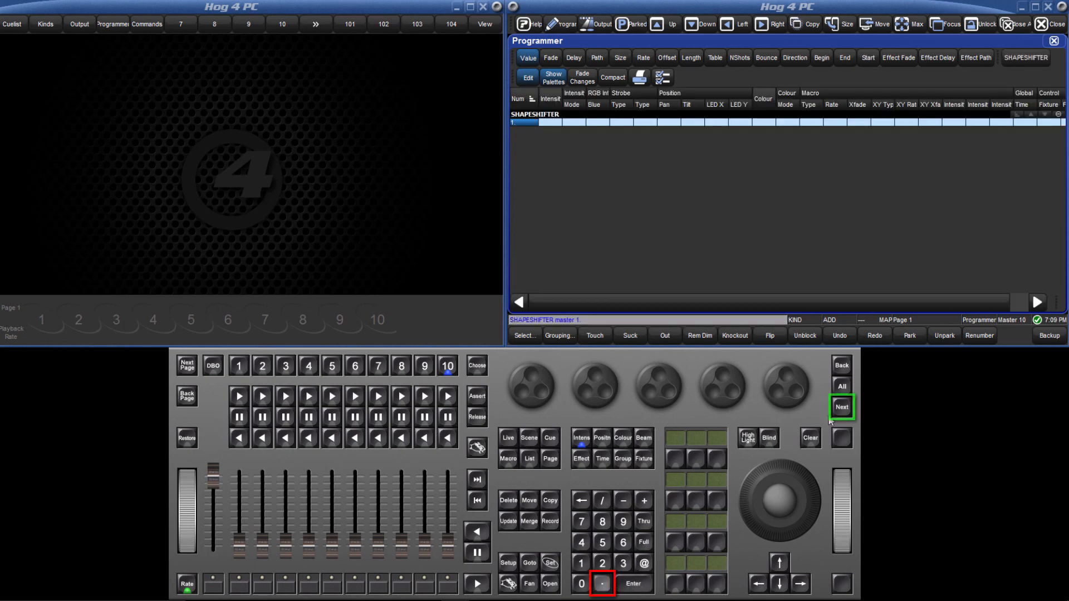
Step with Next from SHAPESHIFTER 1's master through its individual moving-module parts
click(841, 407)
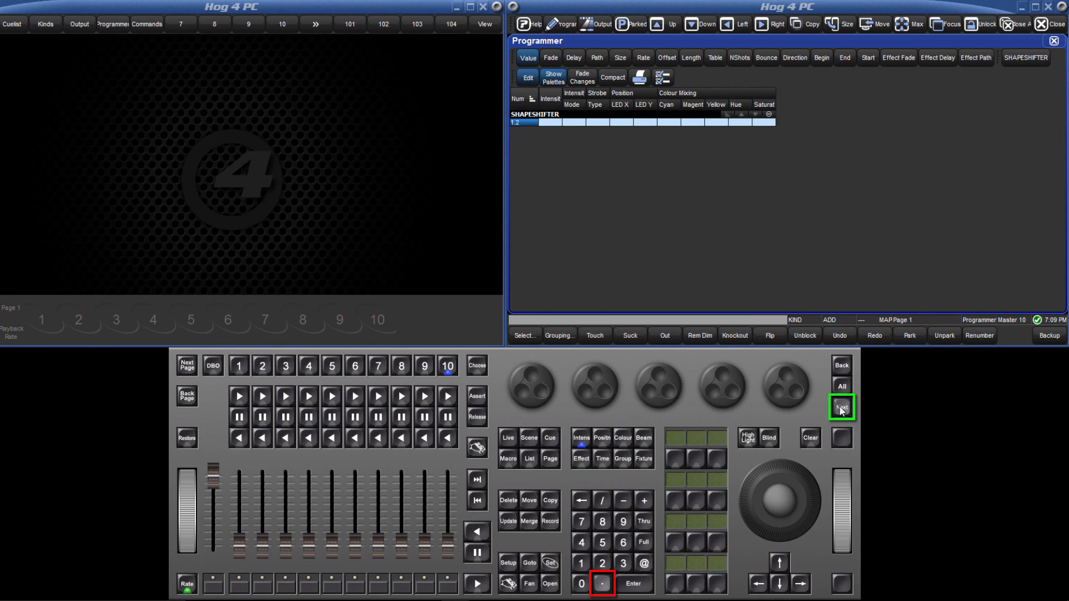
click(842, 406)
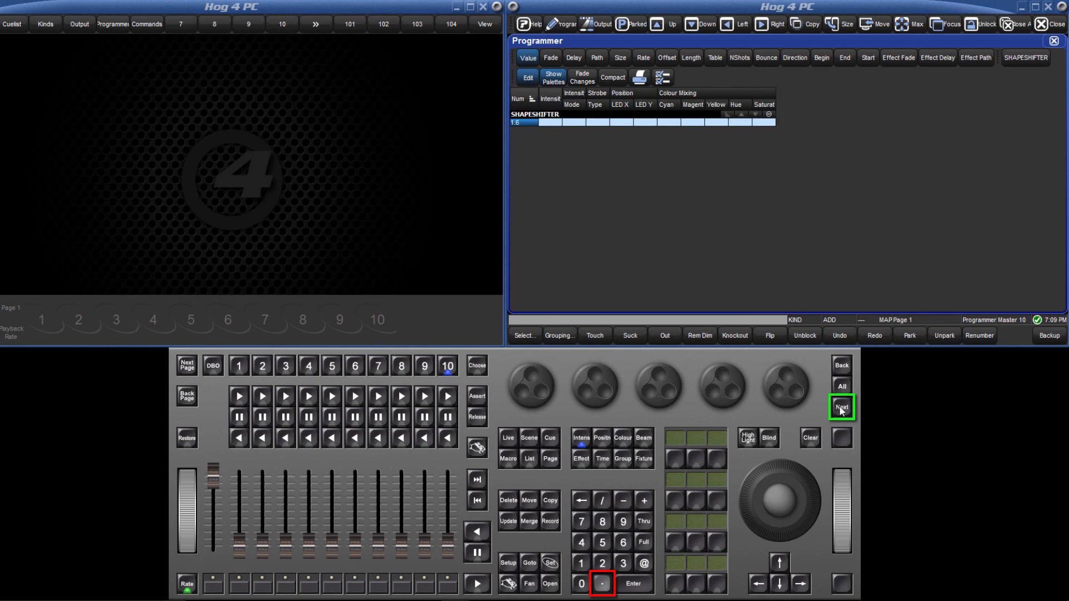